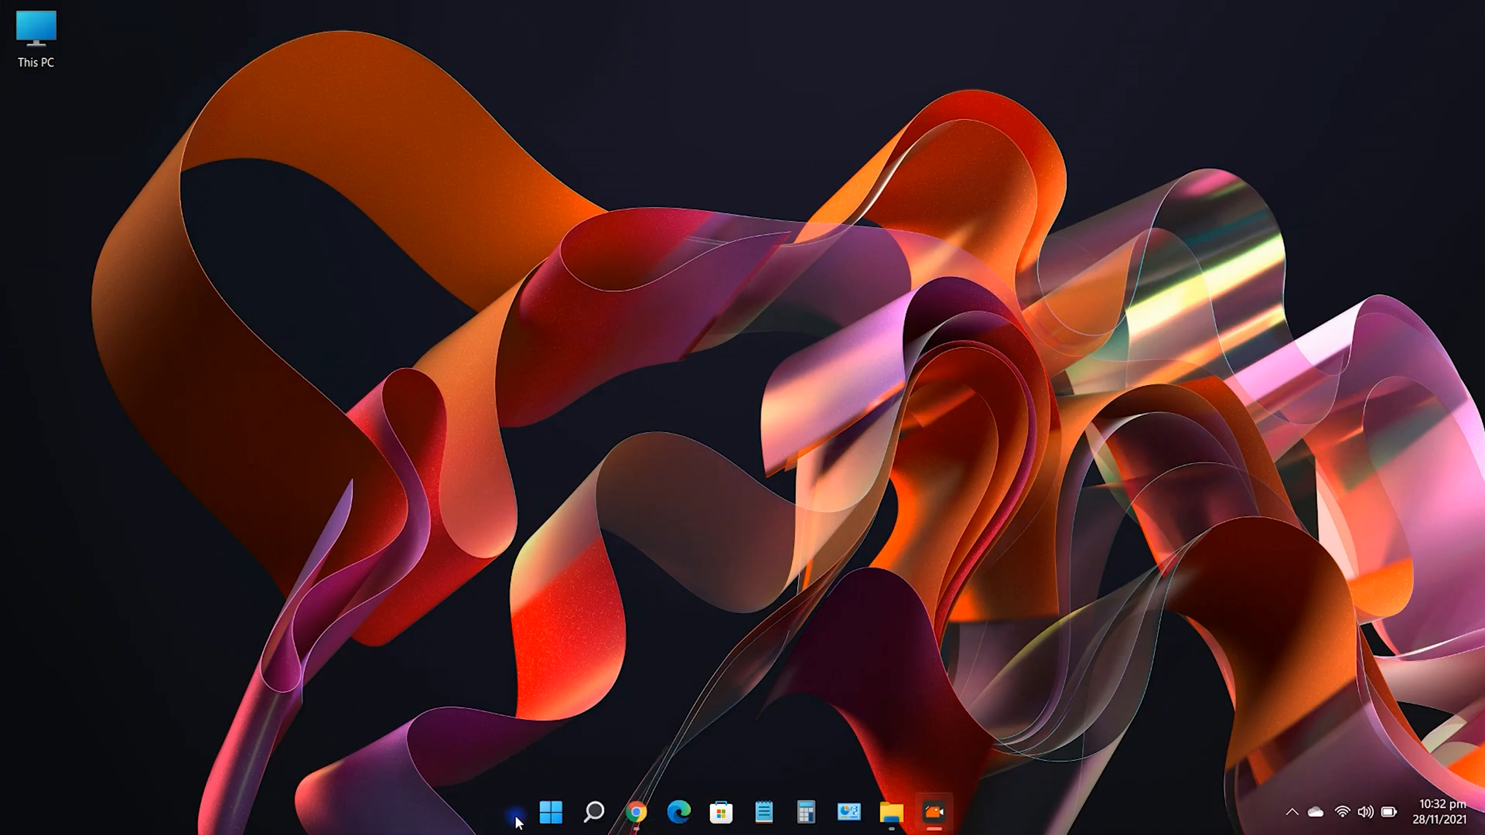
# - Show the Start menu power options, currently only Sleep, Shut down and Restart
pyautogui.click(551, 812)
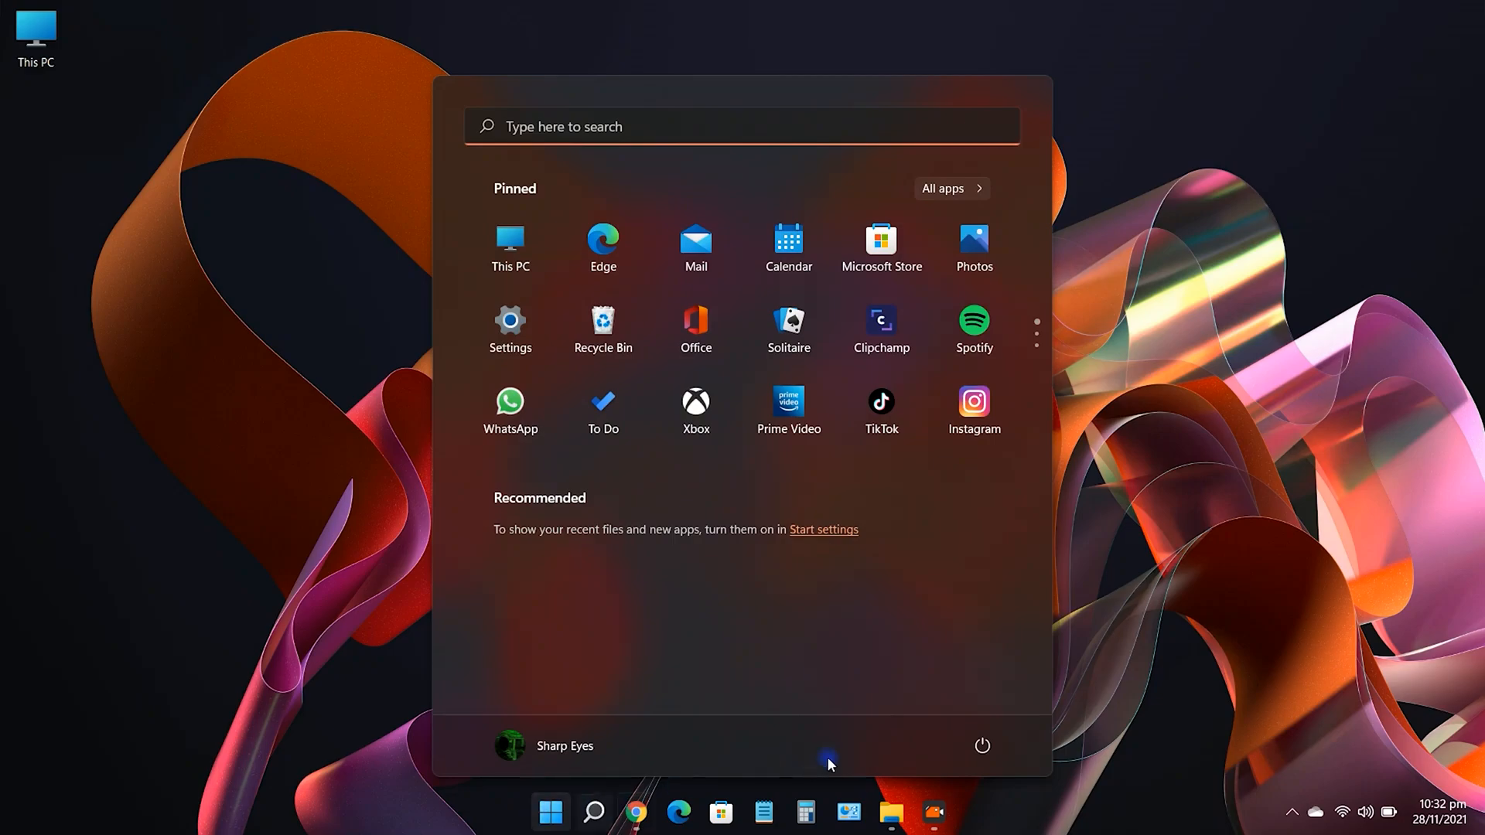
pyautogui.click(983, 746)
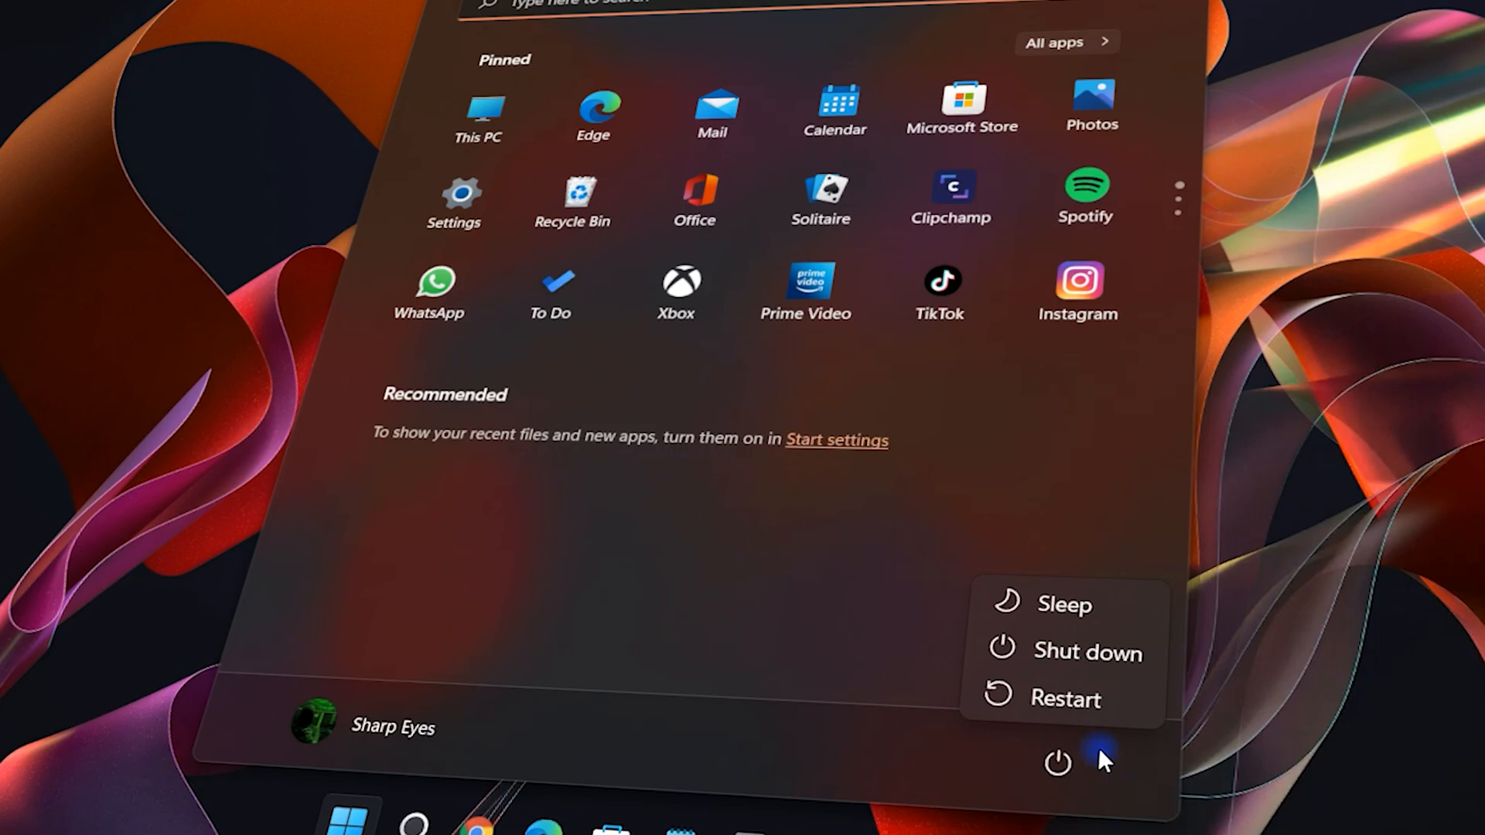
pyautogui.moveTo(1089, 651)
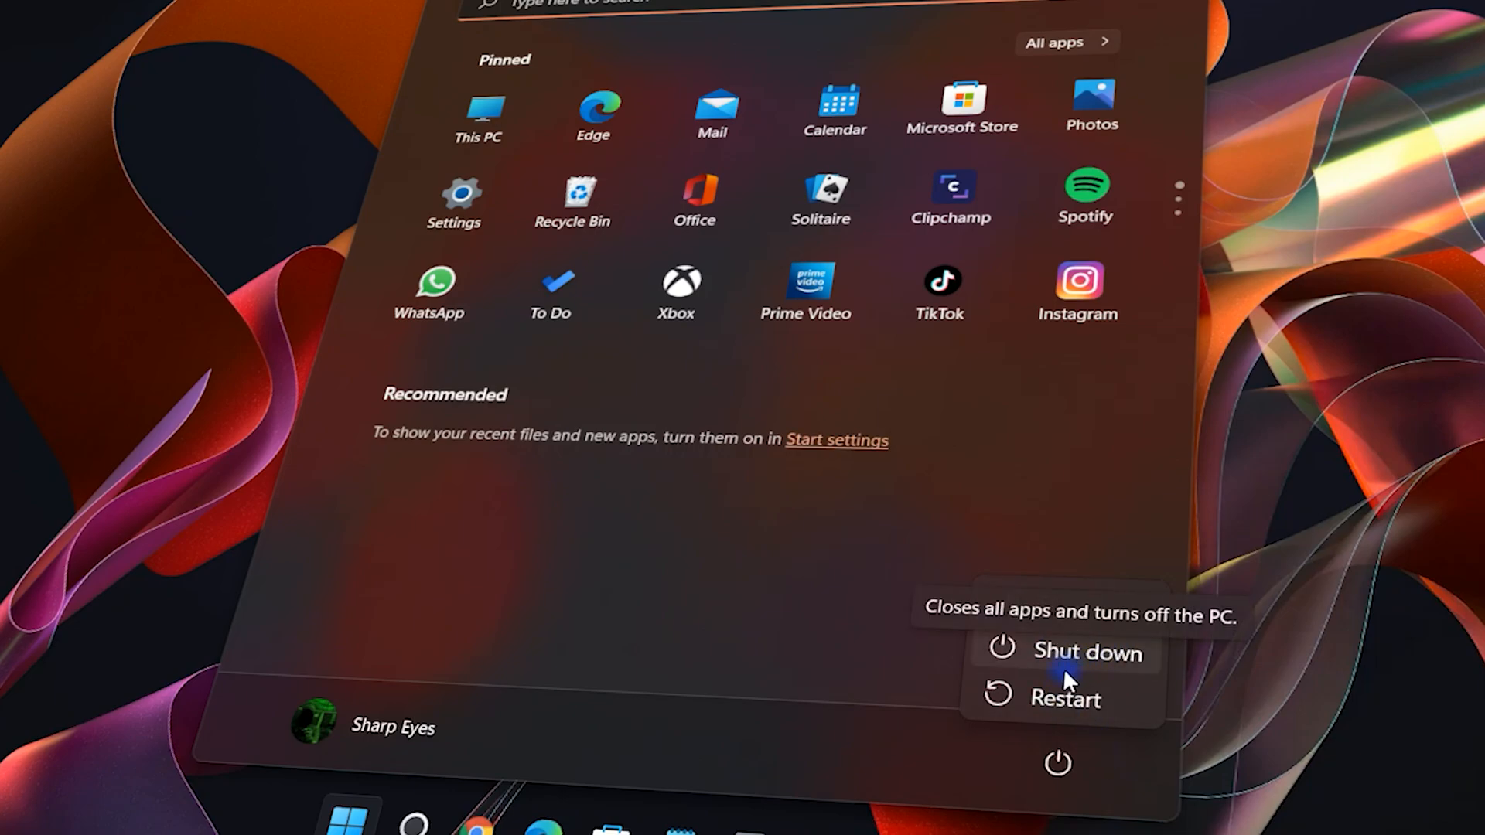
pyautogui.moveTo(1067, 687)
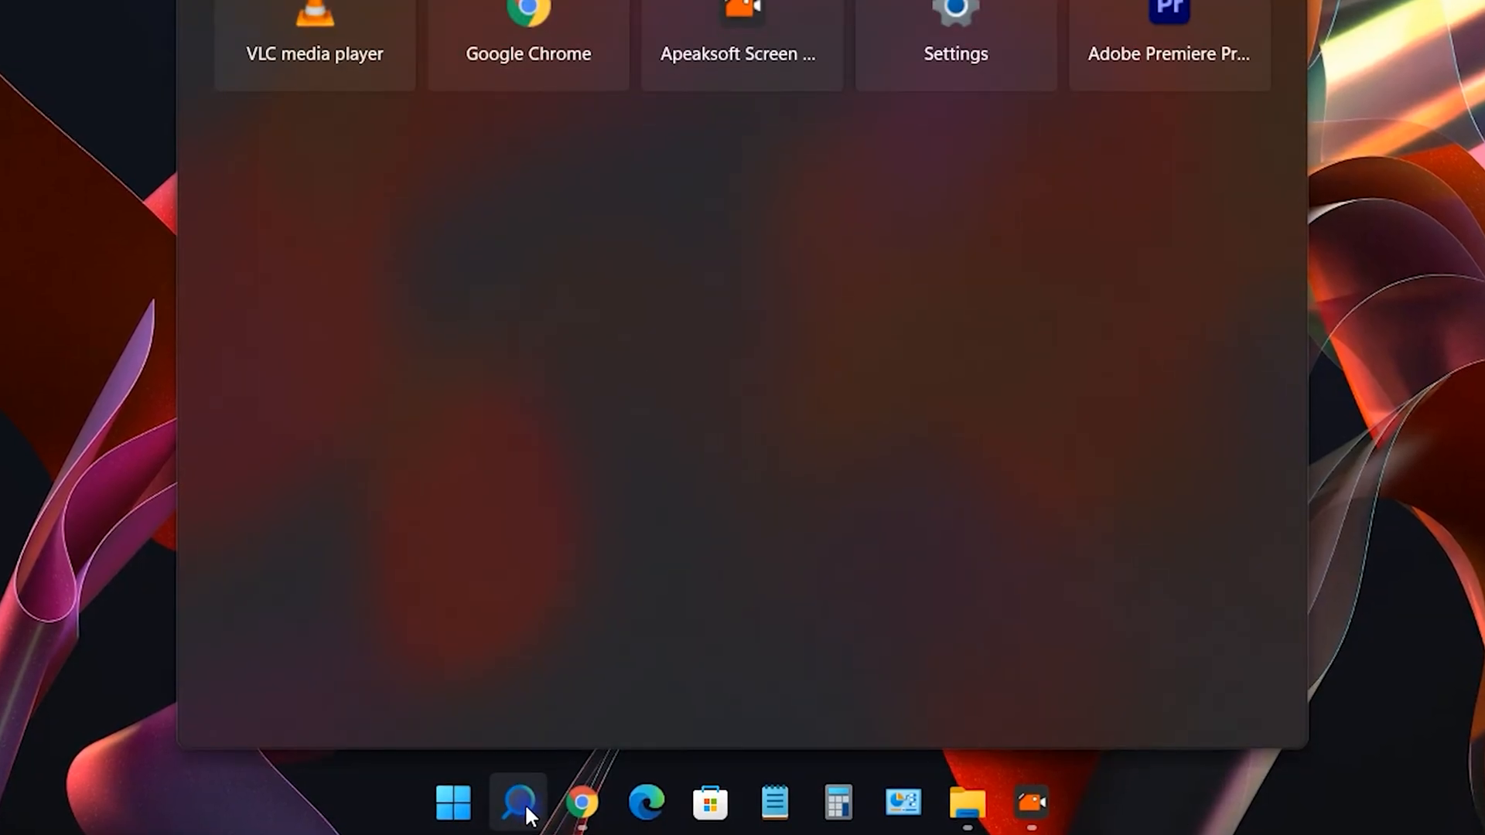
# - Search the taskbar for 'CONTROL Panel' to launch Control Panel
pyautogui.click(516, 803)
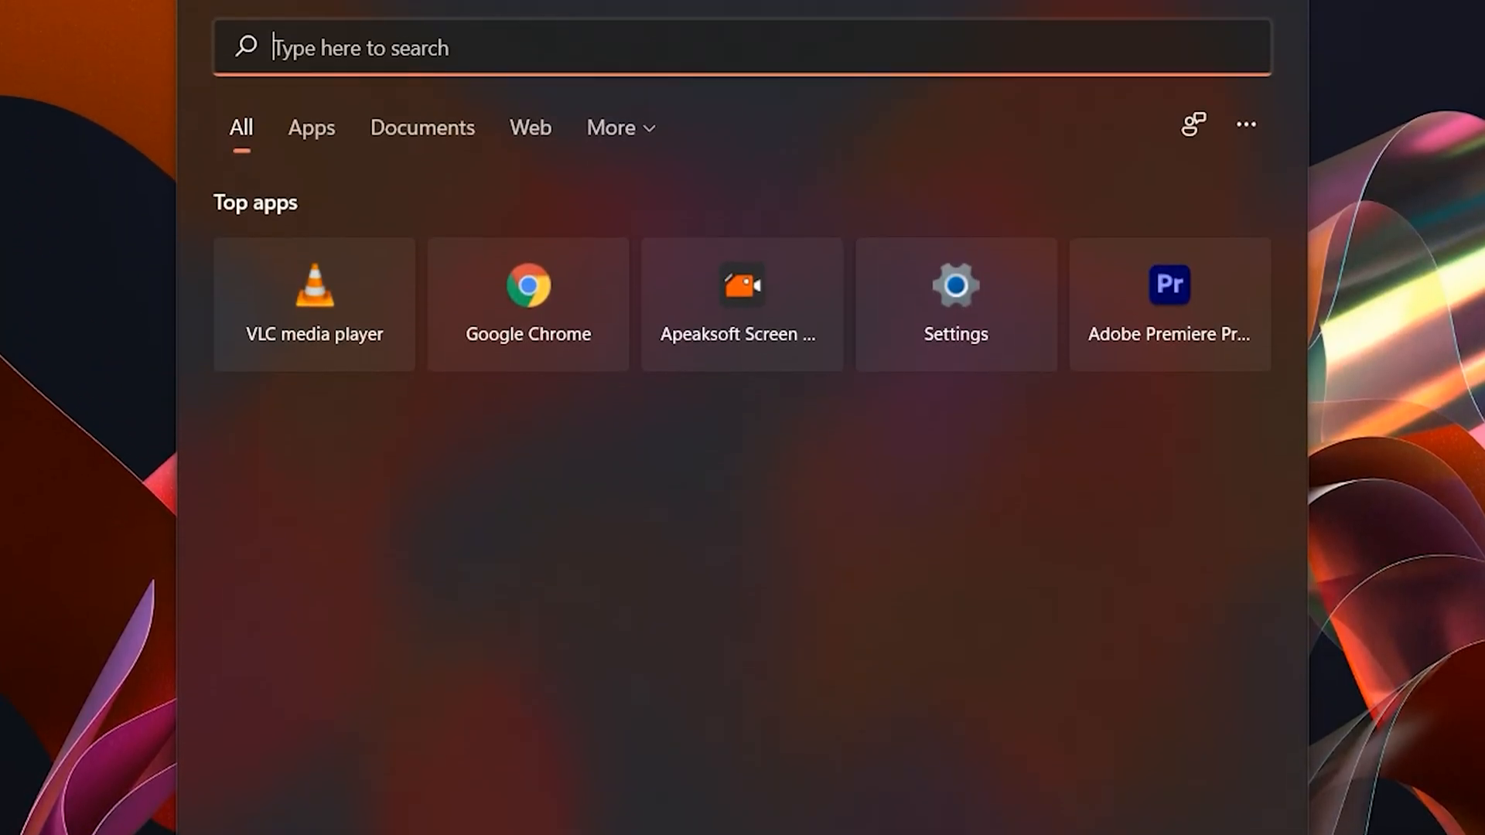
pyautogui.write('CONTROL Panel')
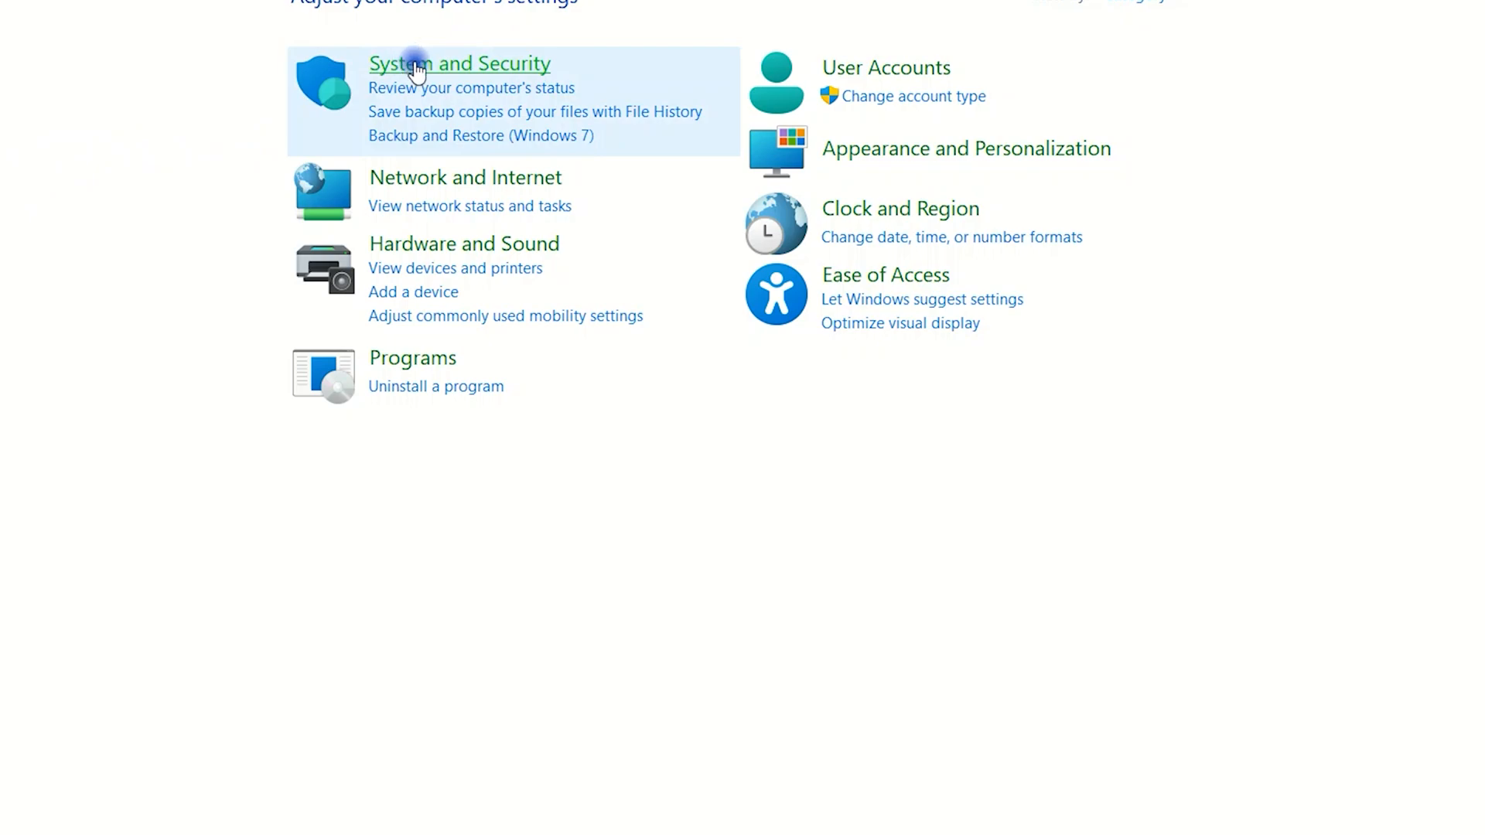
pyautogui.moveTo(424, 76)
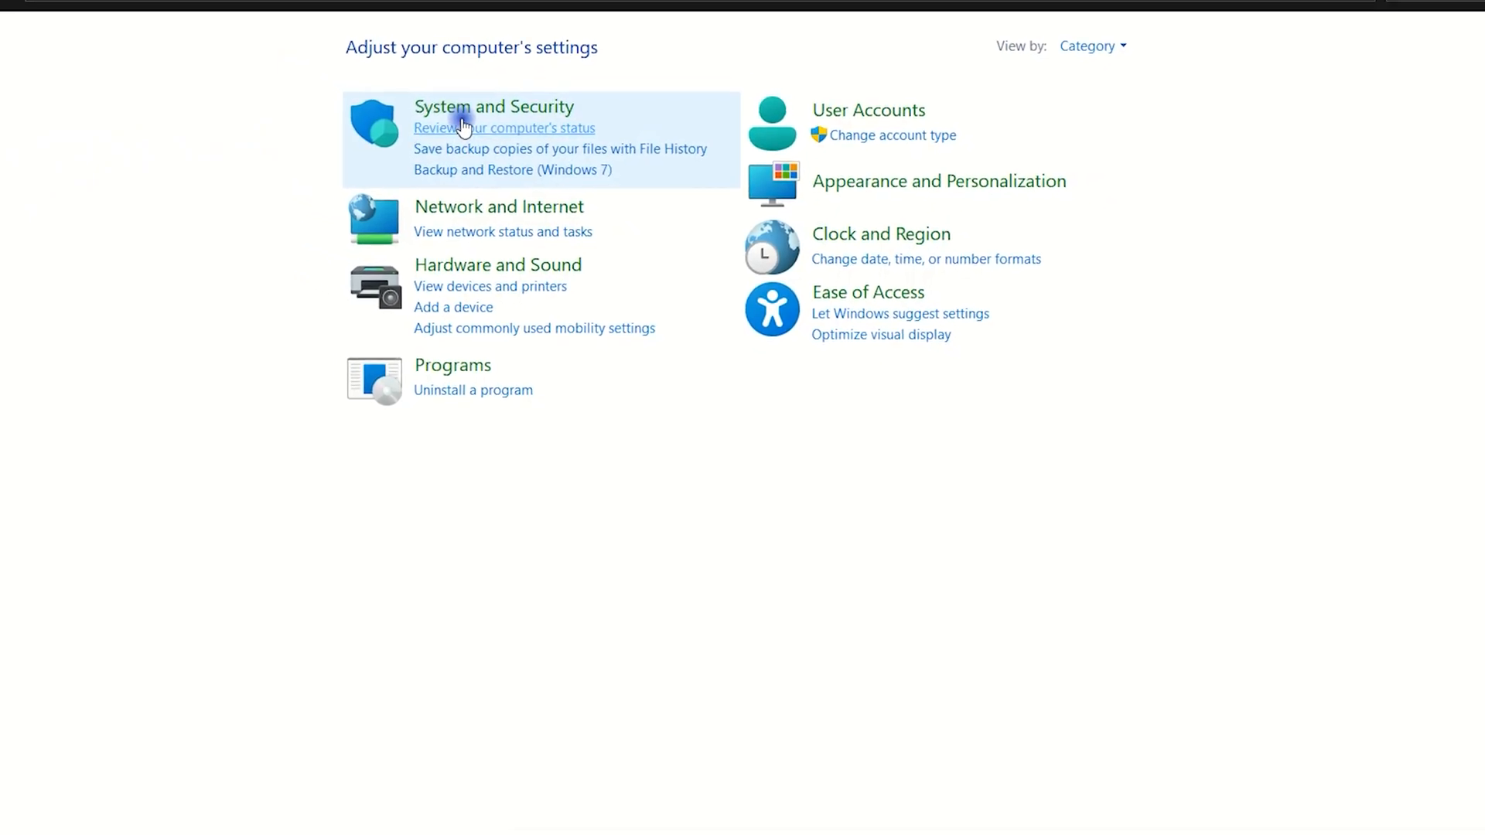
# - Go to Control Panel's System and Security page, reaching the Power Options links
pyautogui.click(494, 106)
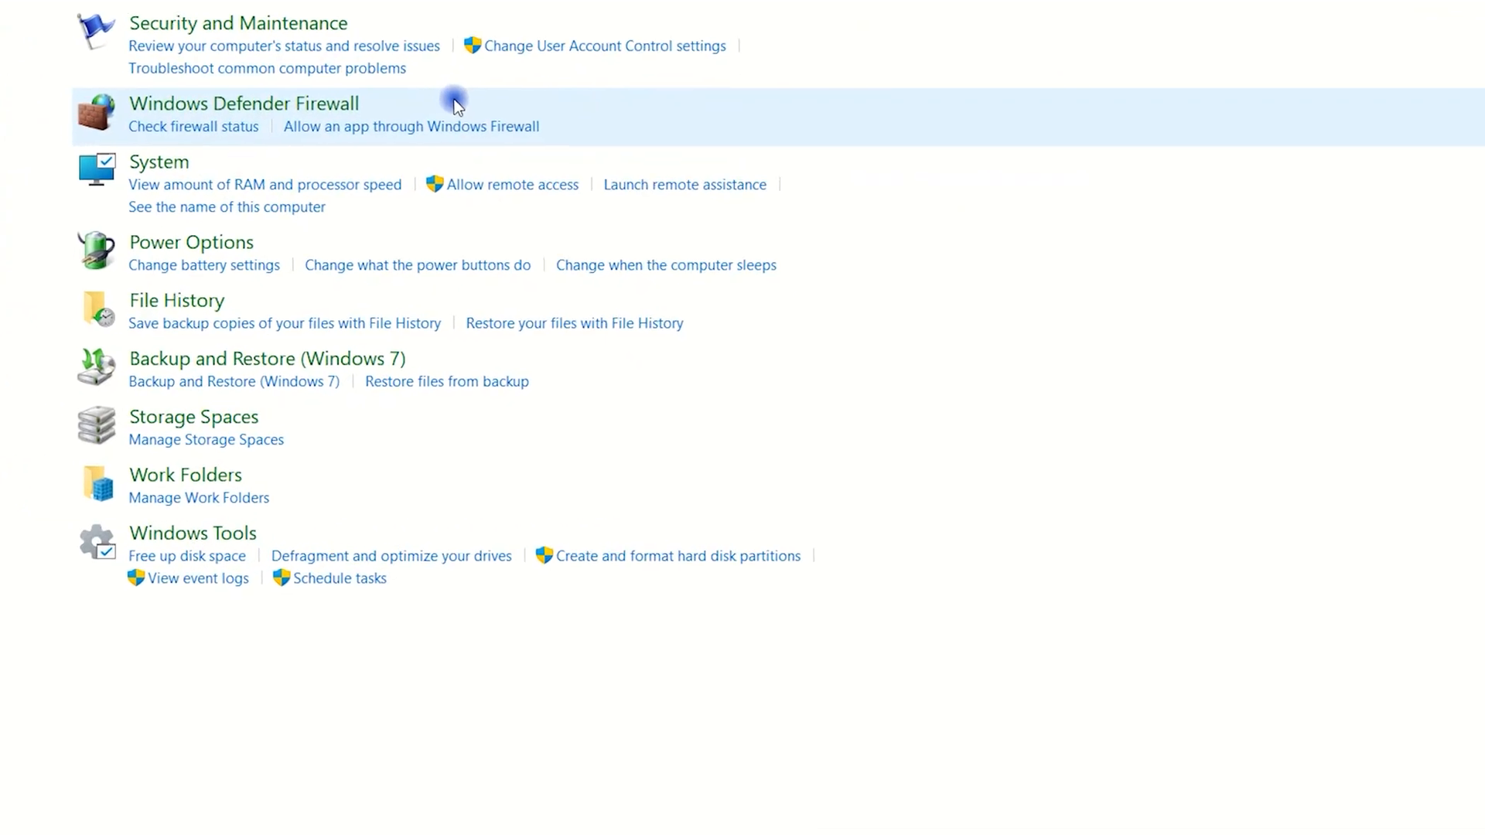
pyautogui.scroll(-3)
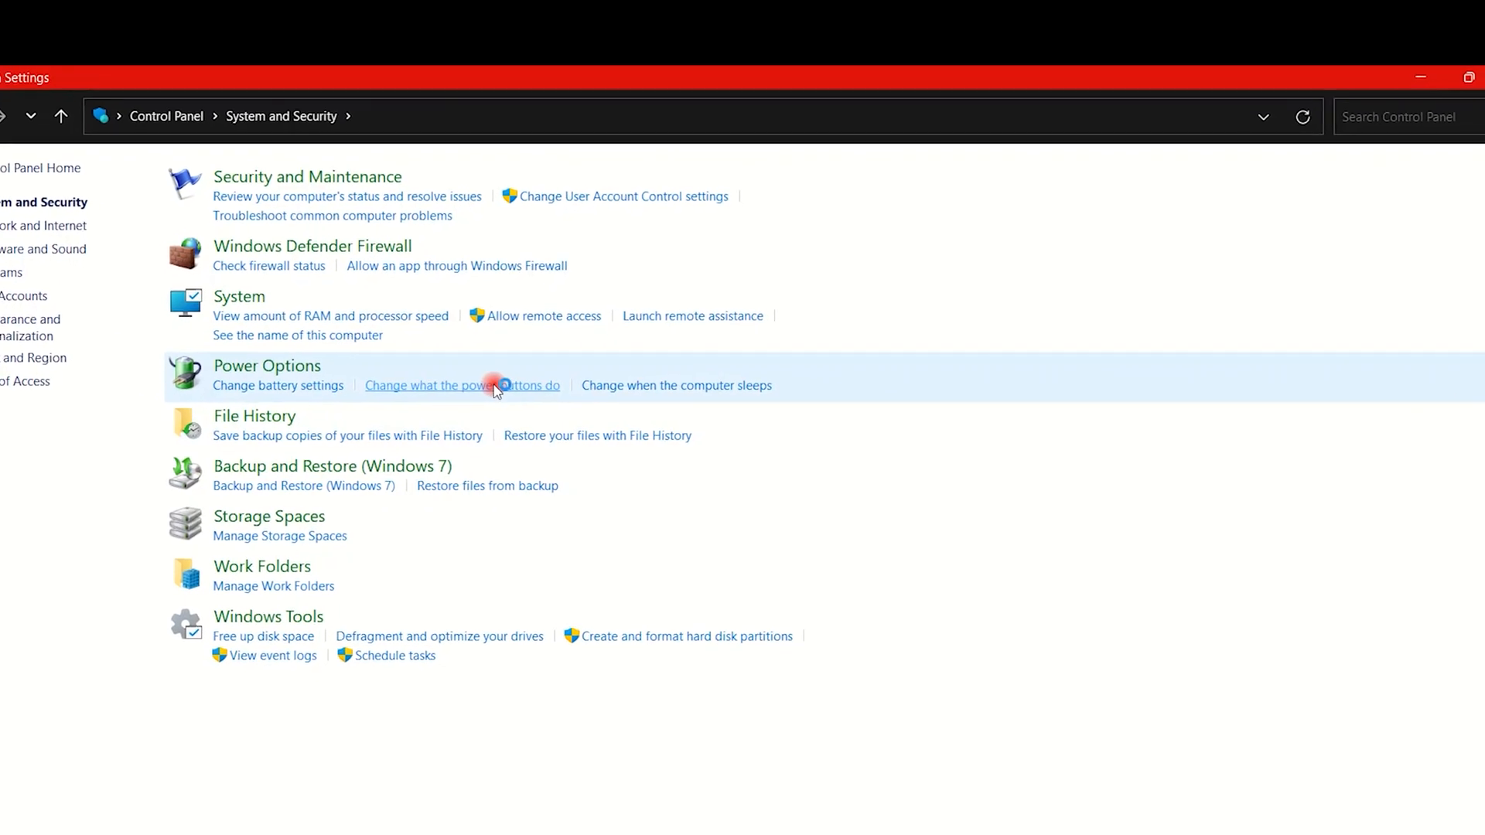
# - Unlock the shutdown settings under power button options and tick Hibernate
pyautogui.click(463, 385)
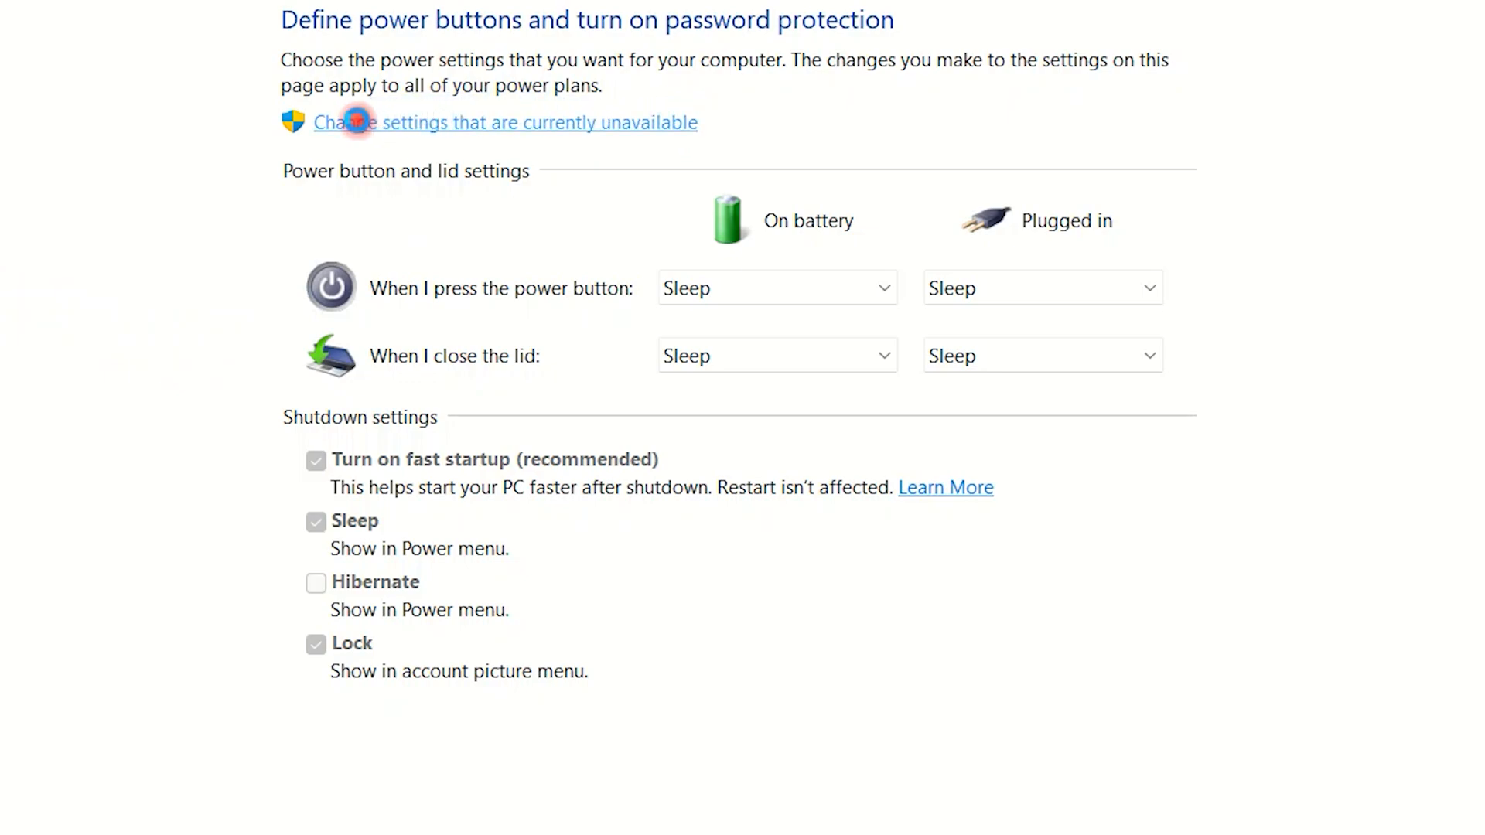
pyautogui.click(351, 122)
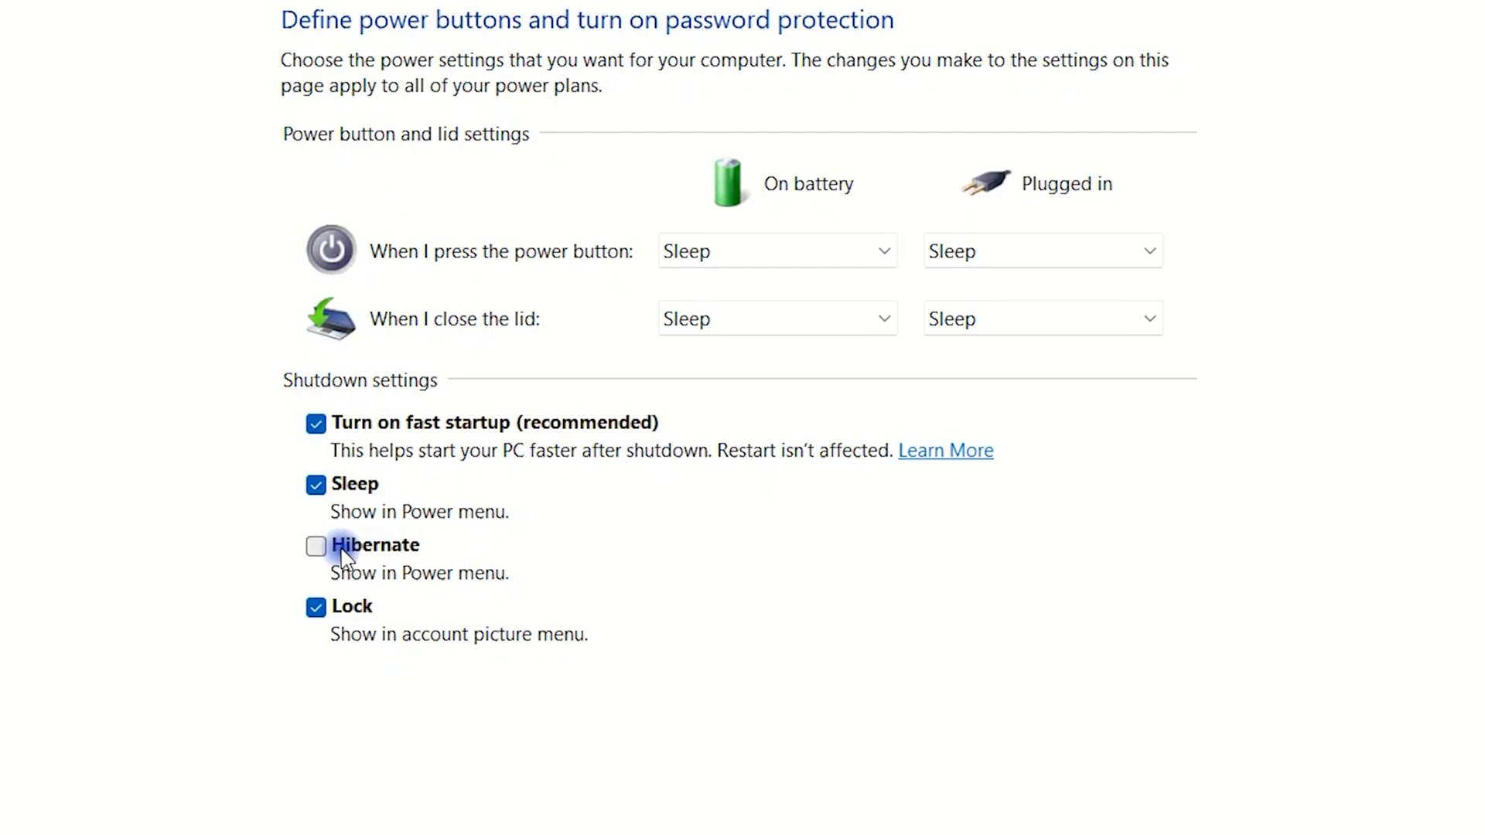
pyautogui.click(317, 546)
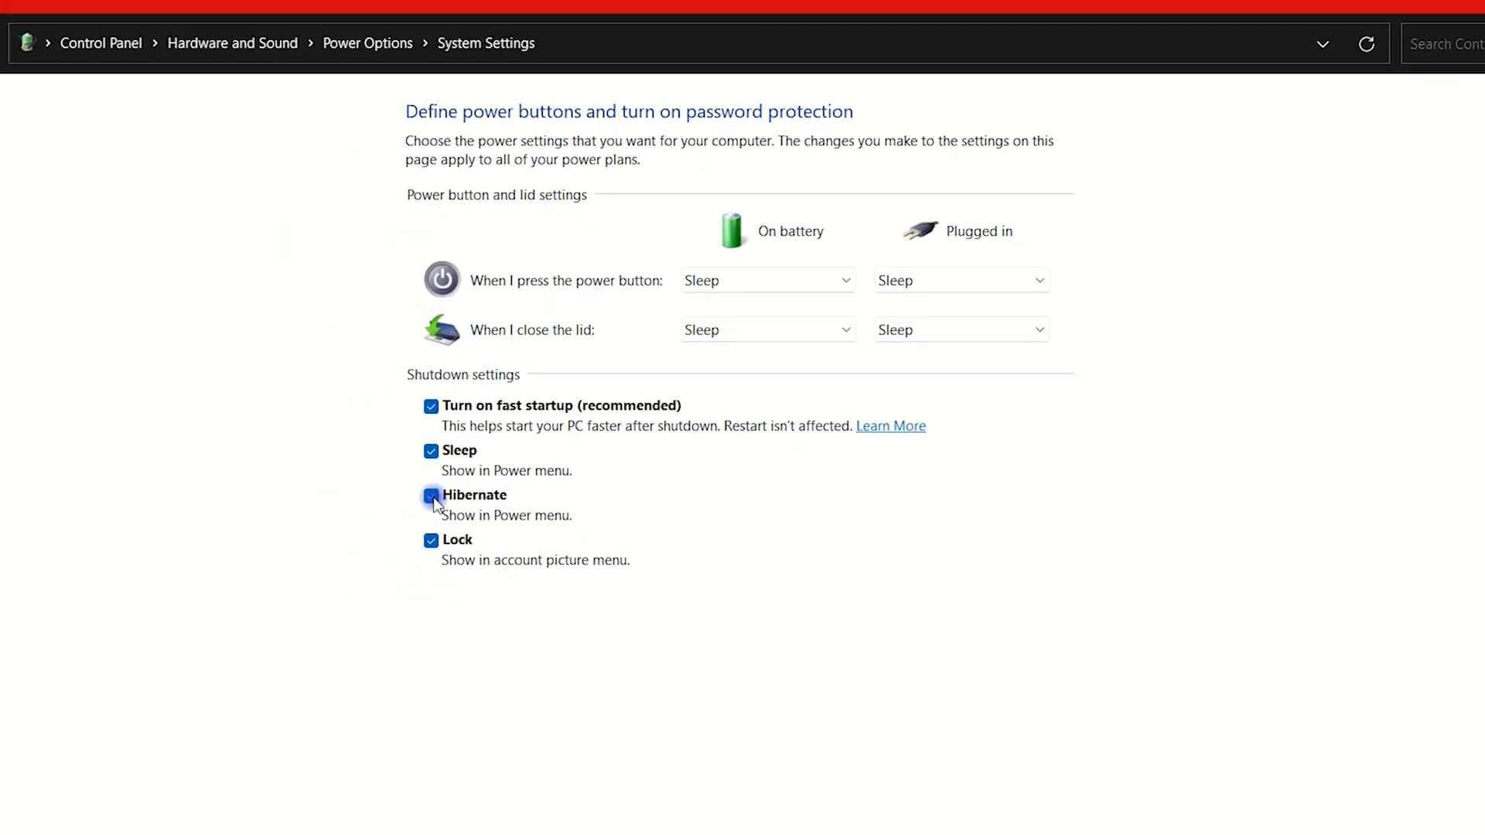
pyautogui.click(431, 499)
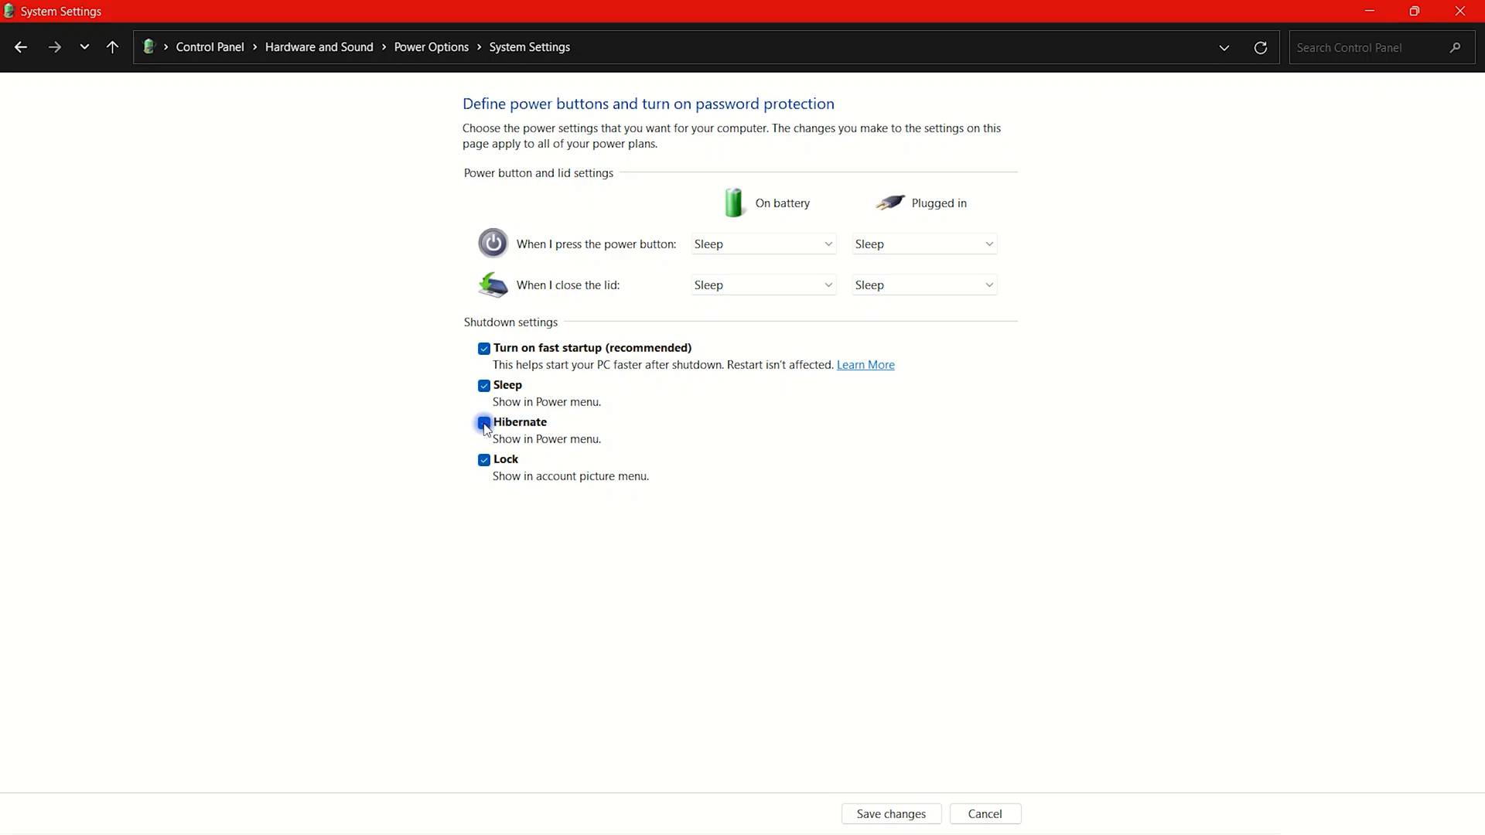
pyautogui.click(485, 423)
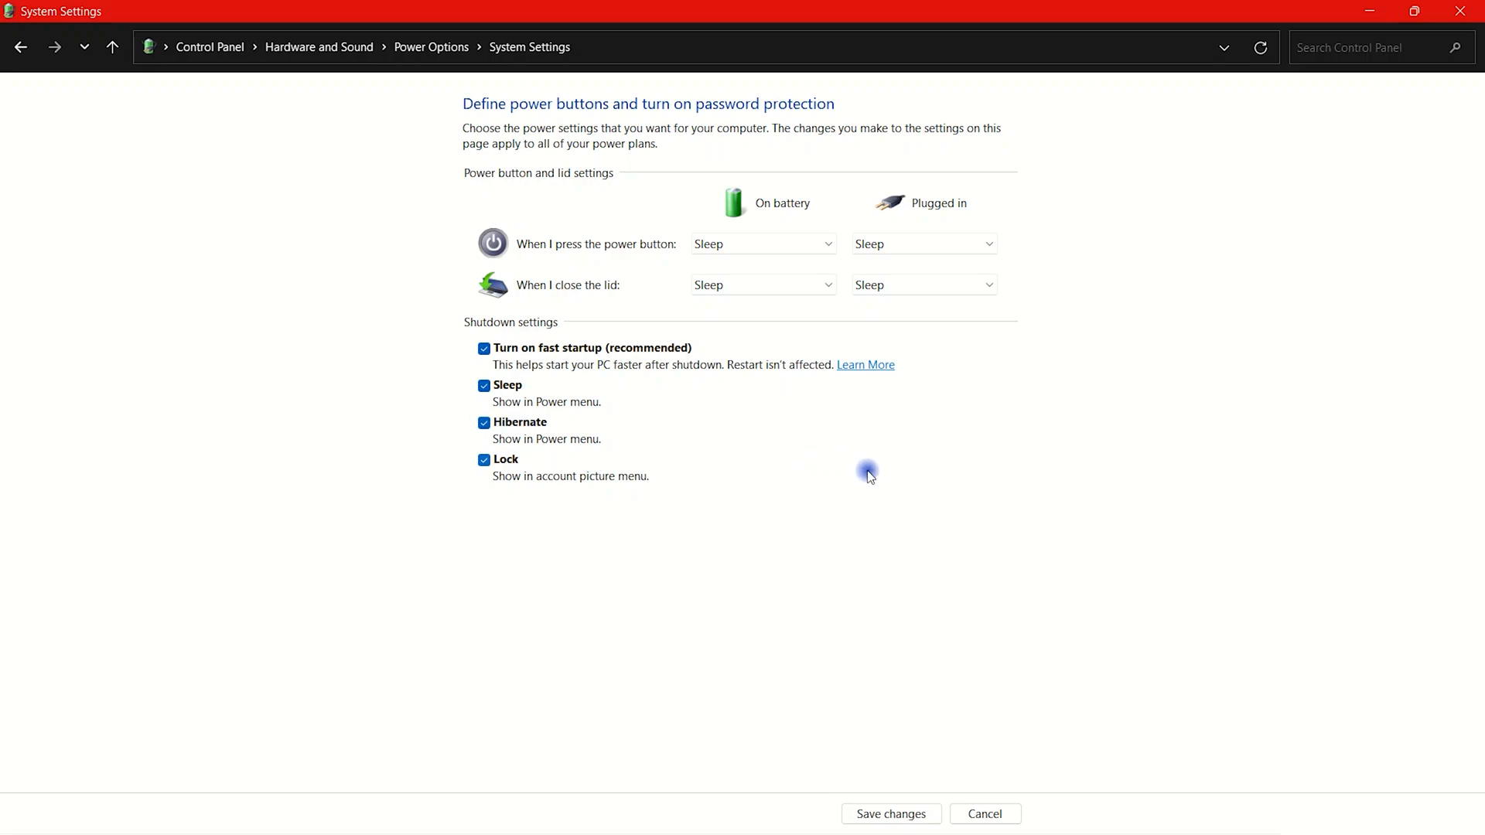
pyautogui.moveTo(1171, 794)
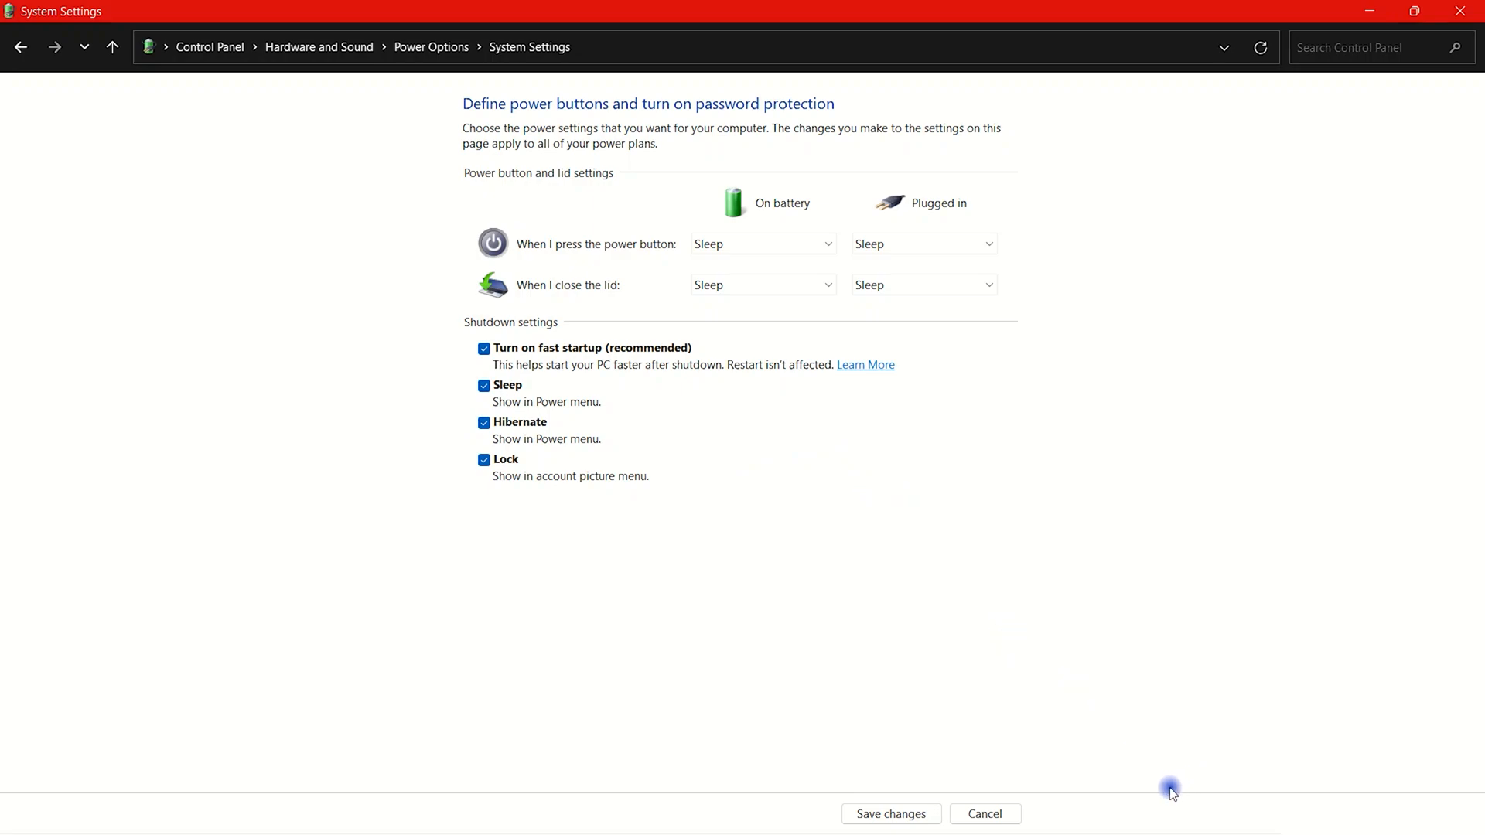
pyautogui.moveTo(1247, 623)
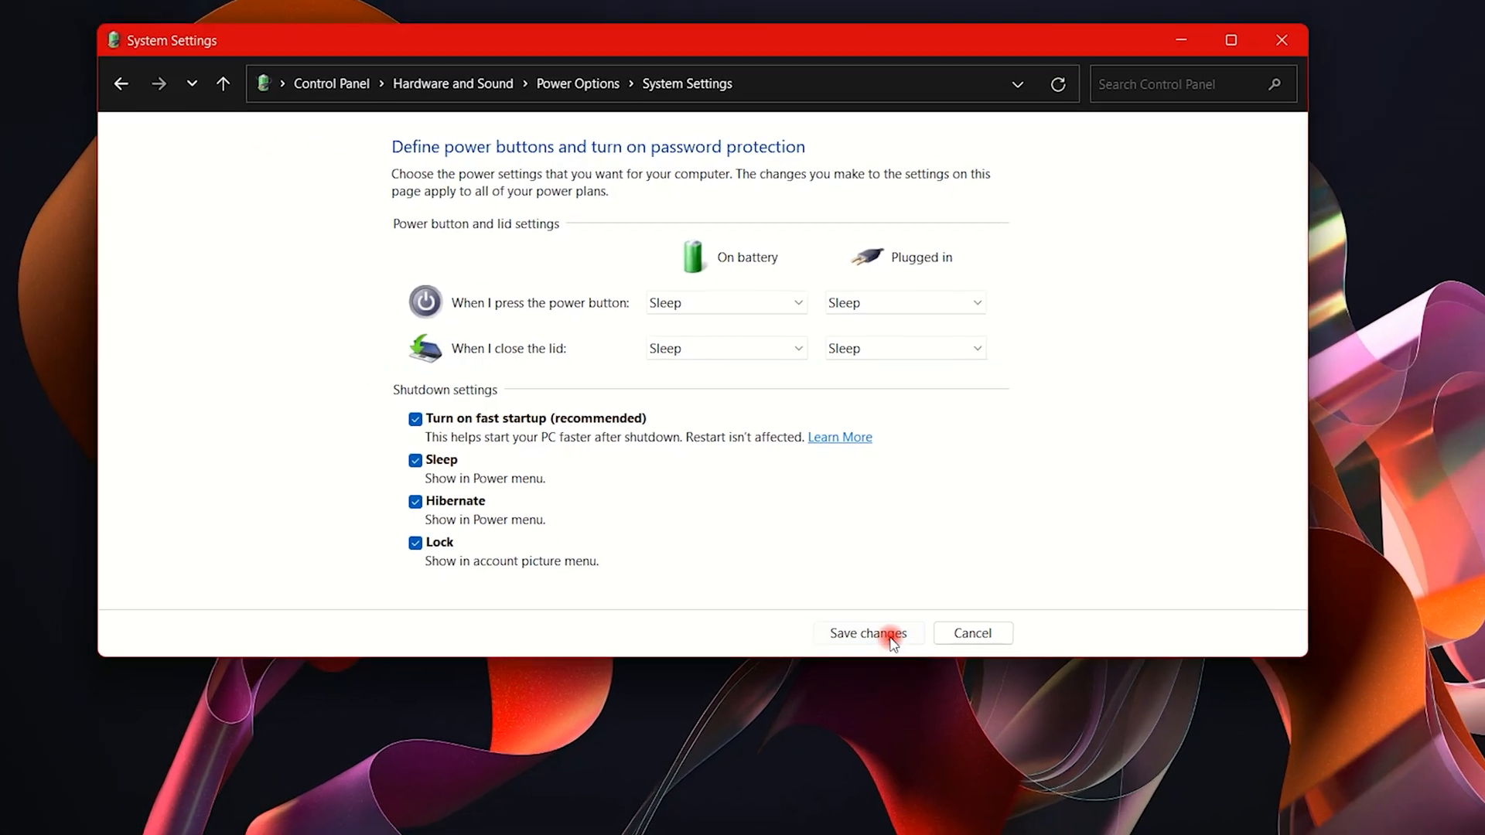
# - Save the Hibernate shutdown setting and close the Power Options window
pyautogui.click(866, 633)
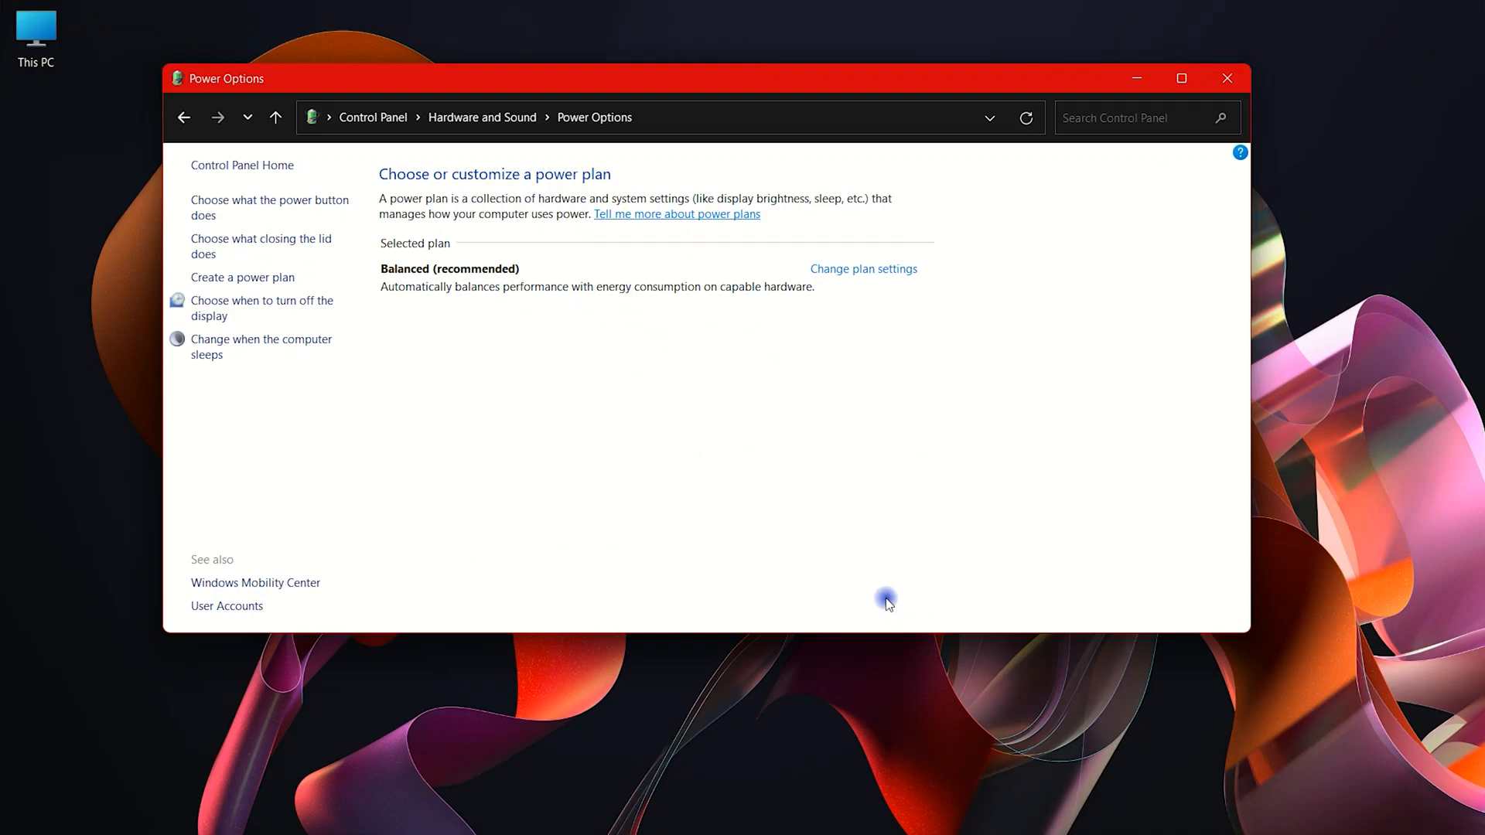
pyautogui.moveTo(1227, 77)
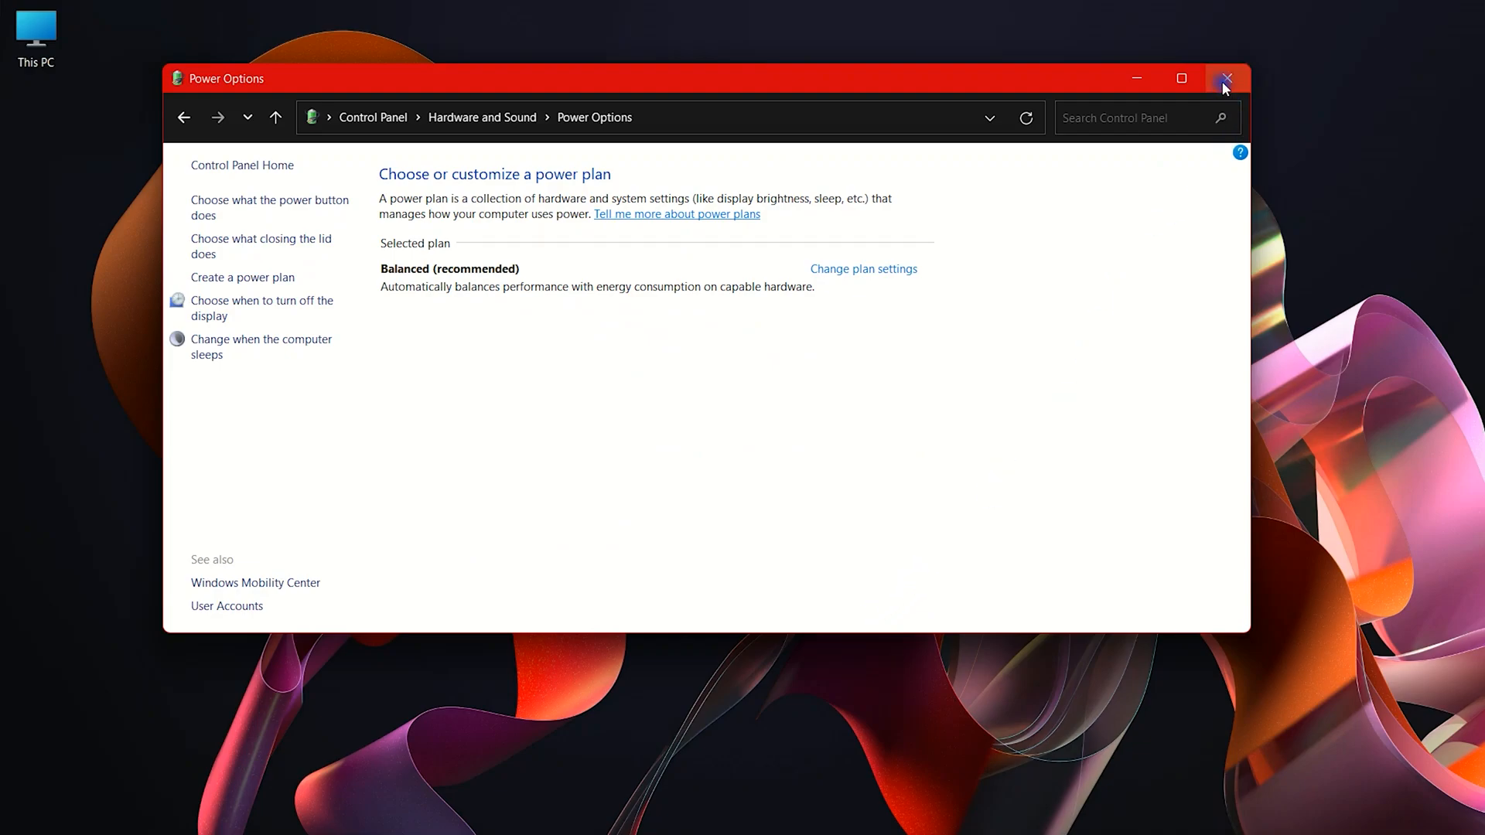
pyautogui.click(1227, 79)
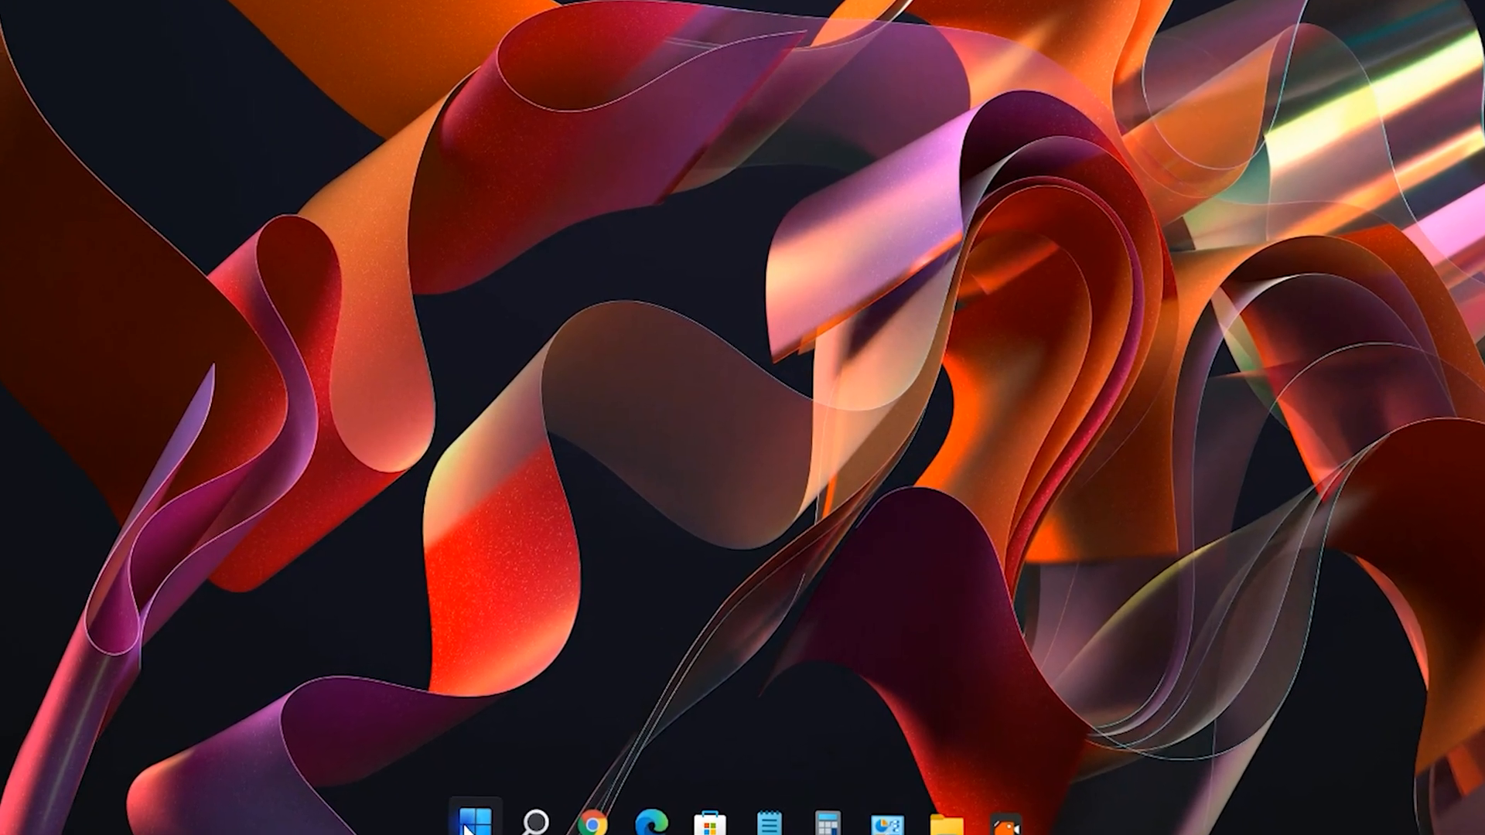
# - Check the Start menu power options now list Hibernate beside Shut down and Restart
pyautogui.click(467, 823)
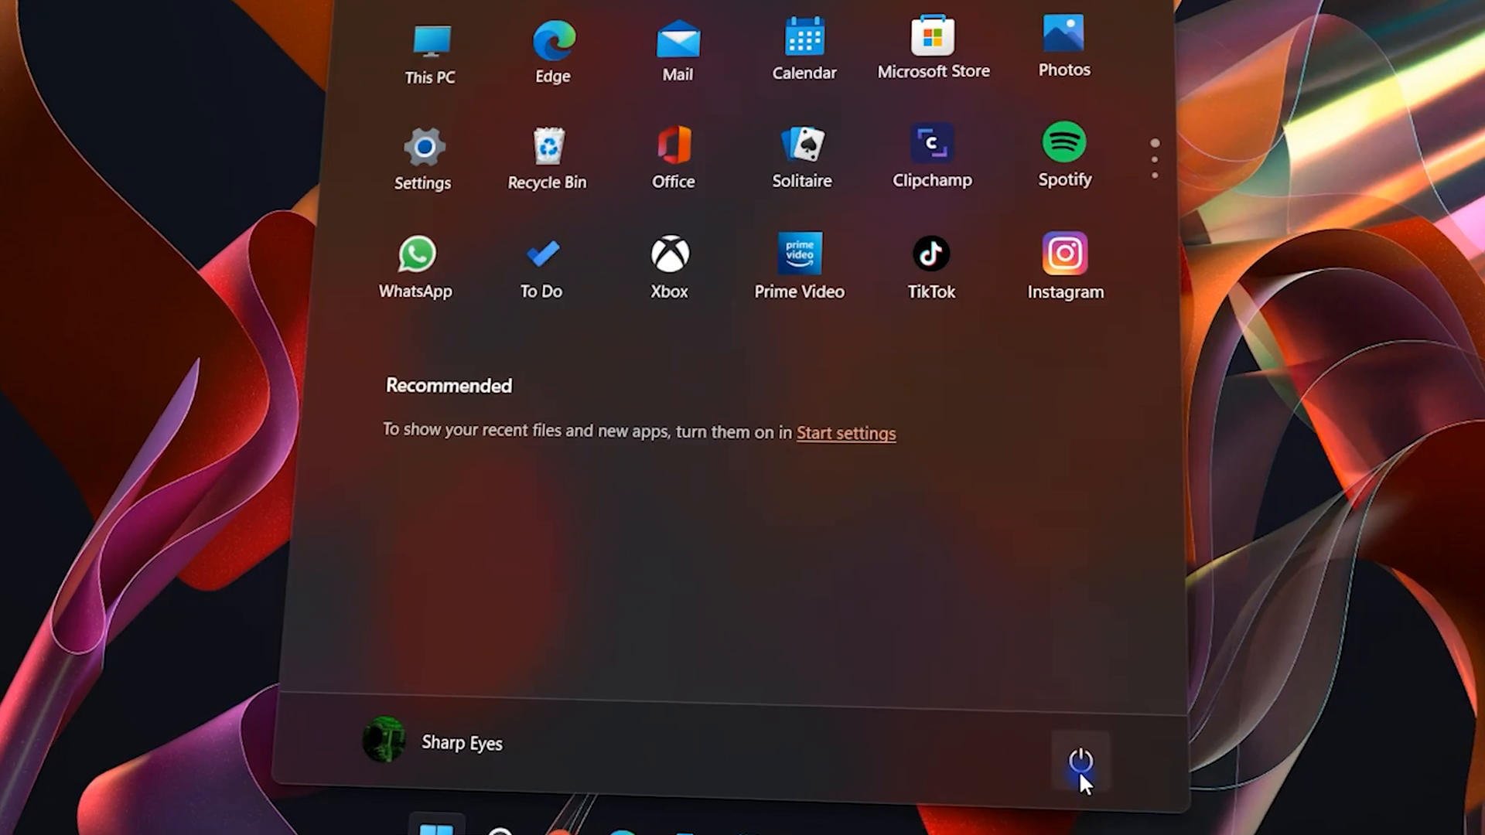
pyautogui.click(1080, 766)
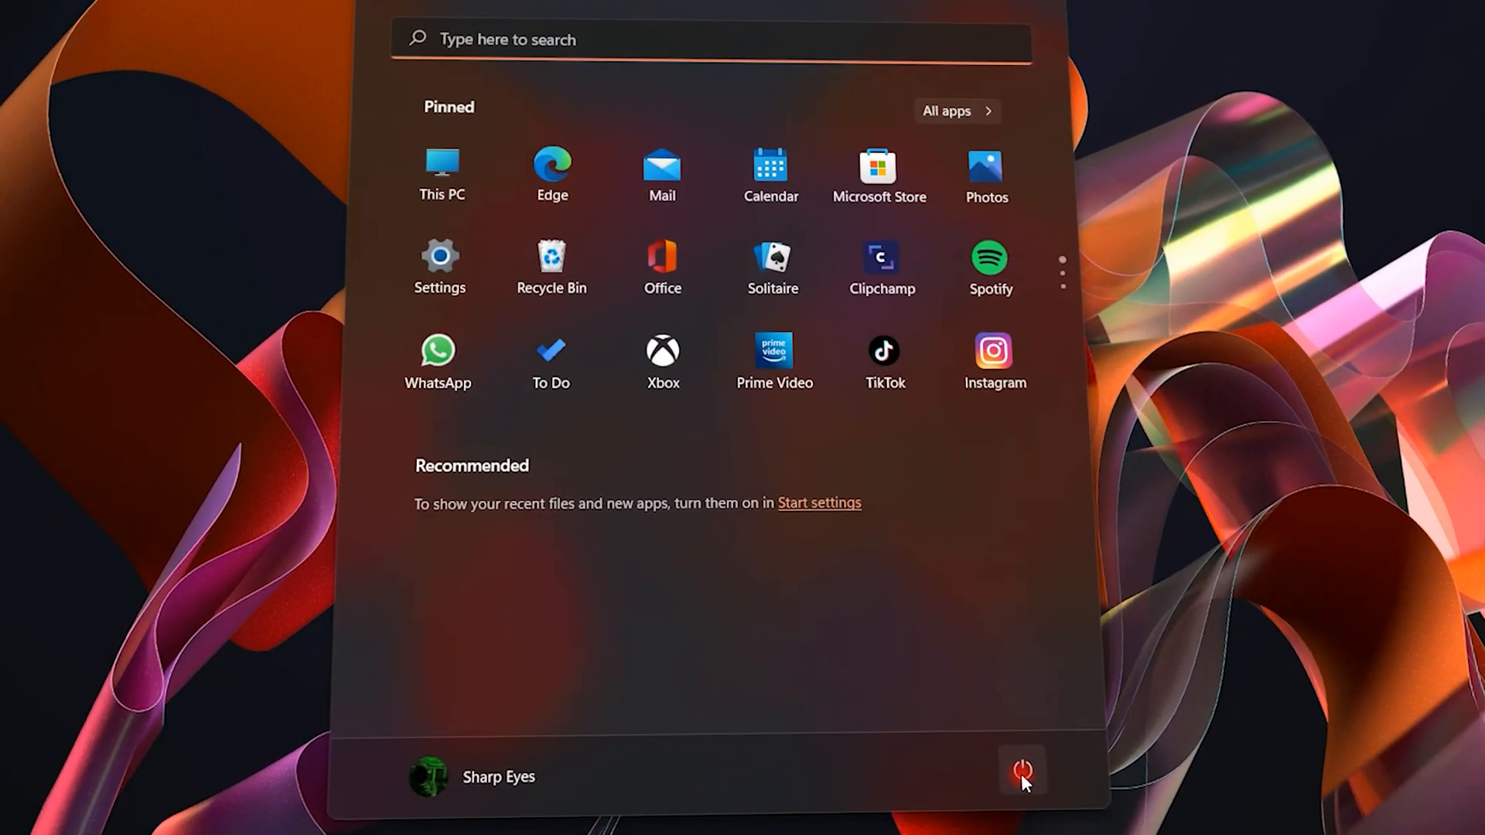
pyautogui.click(1022, 769)
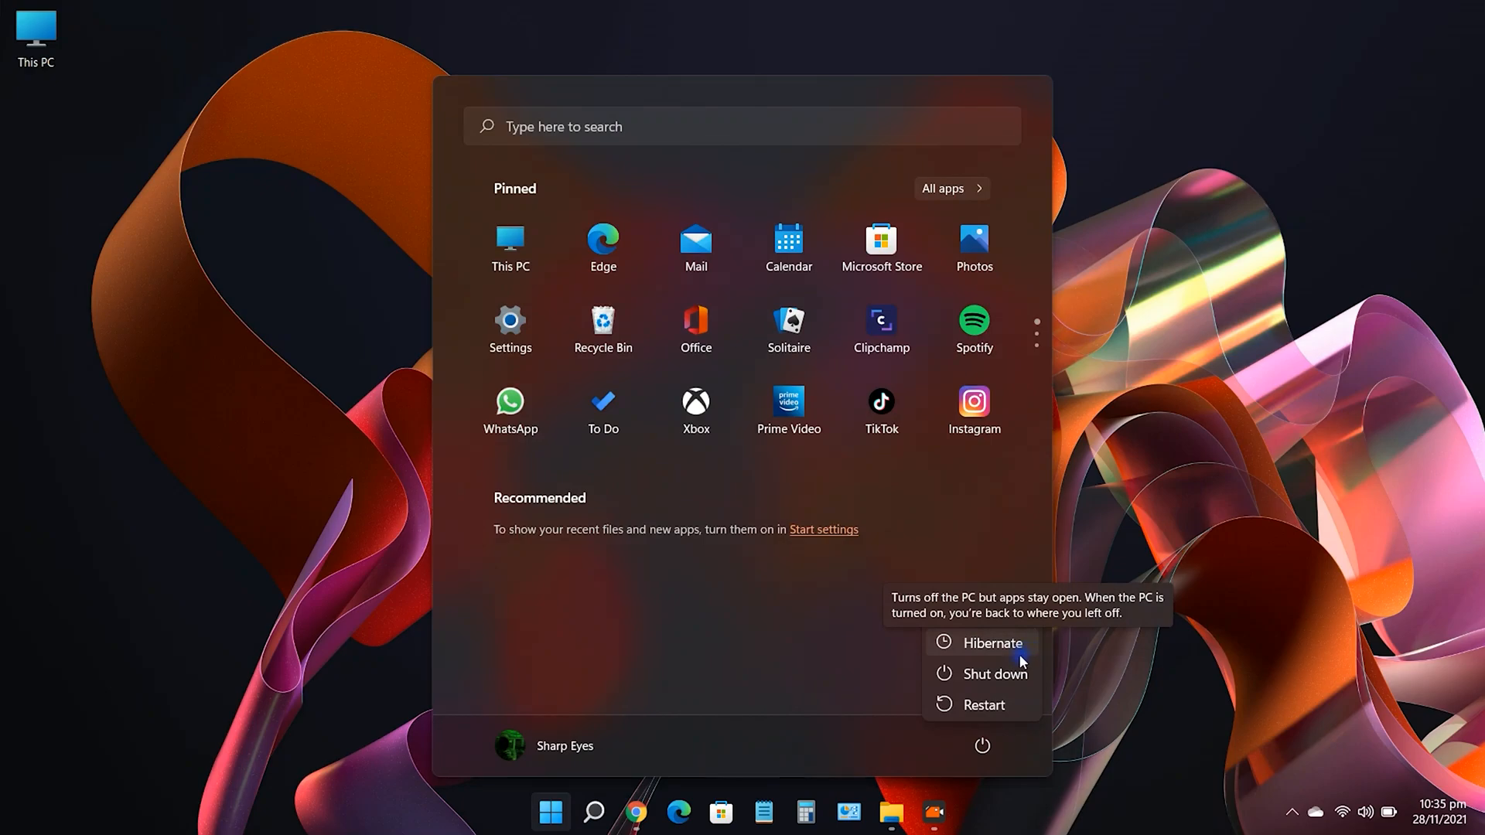
pyautogui.moveTo(1036, 648)
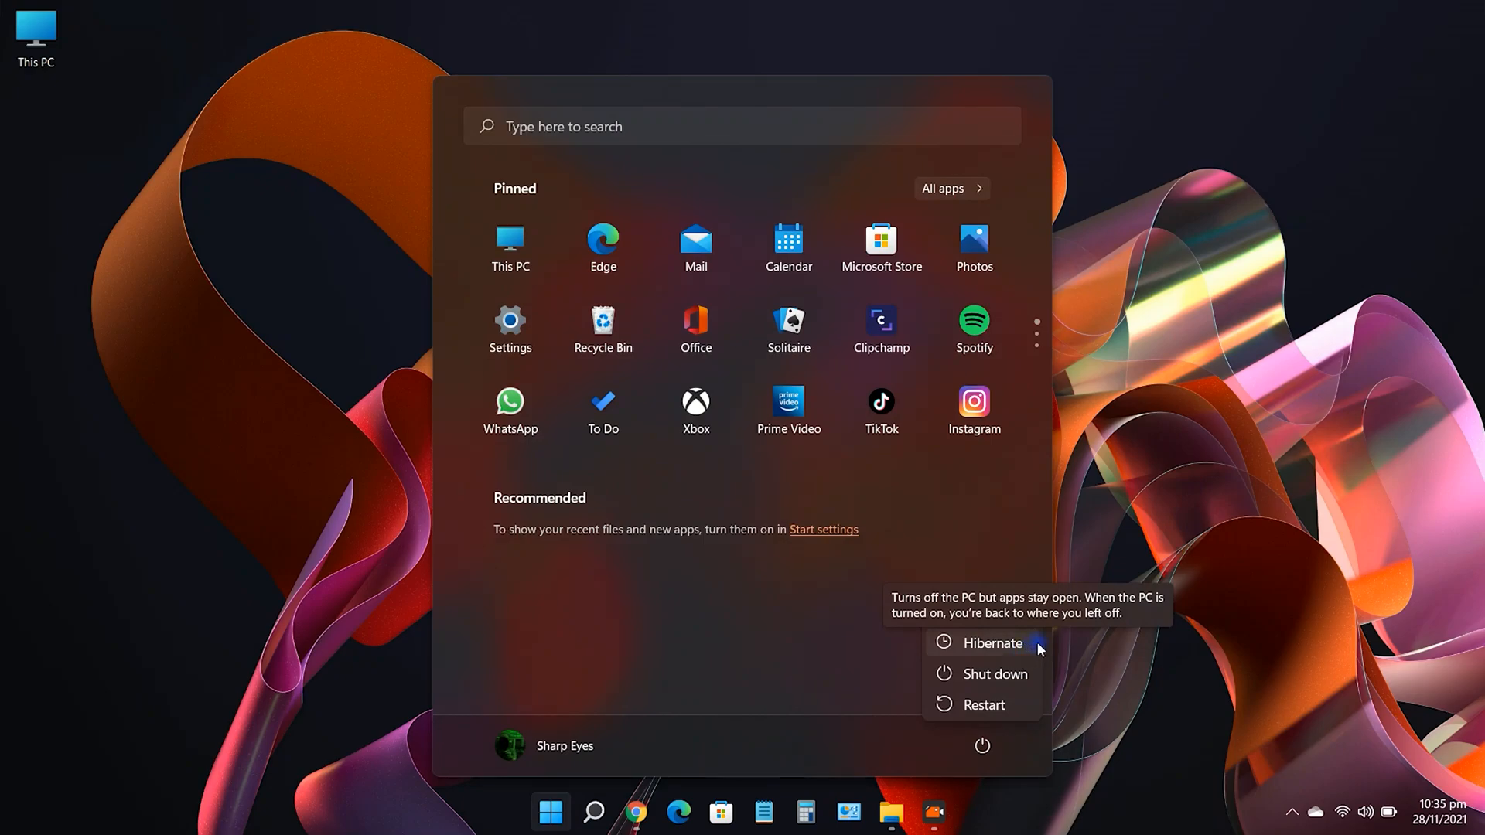